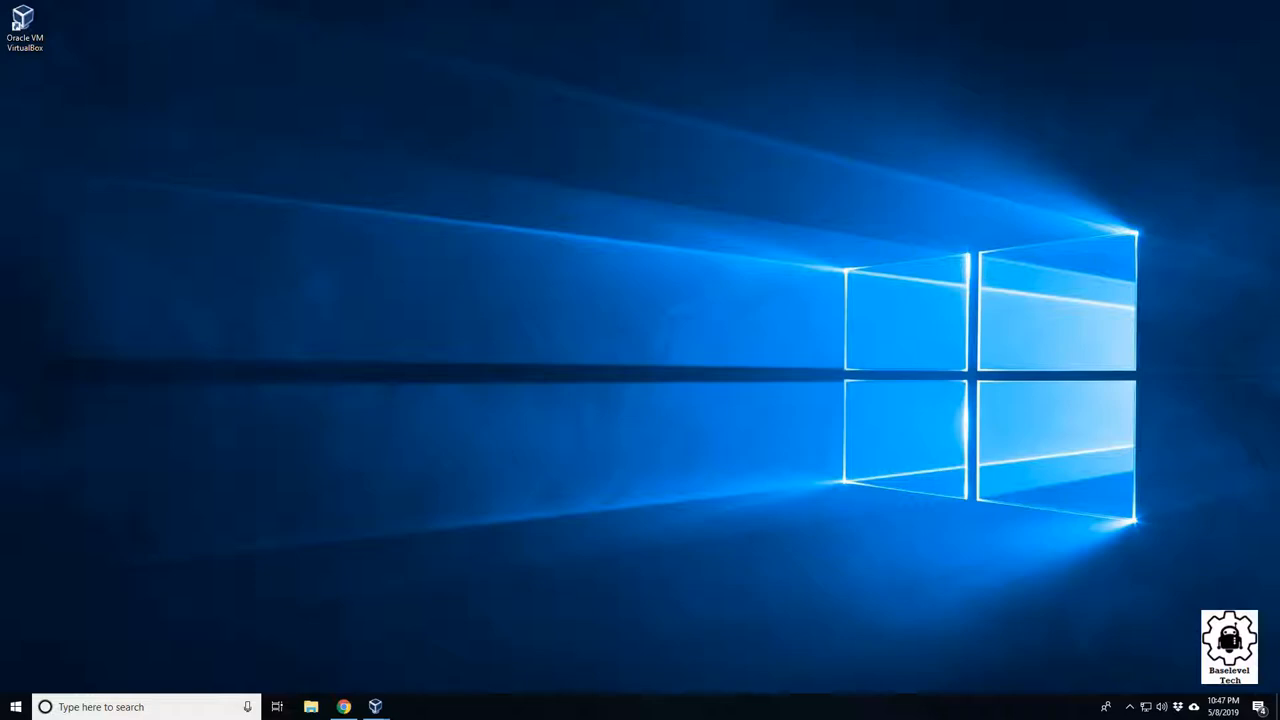
pyautogui.moveTo(1063, 349)
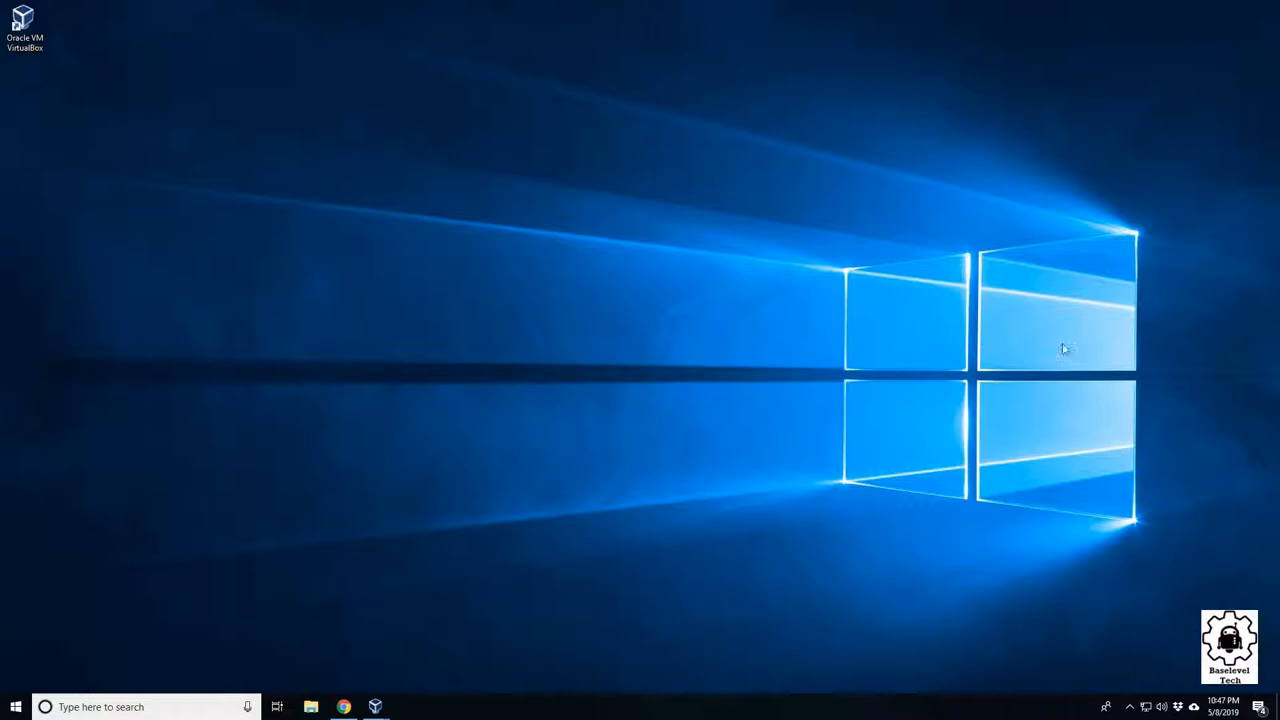
pyautogui.moveTo(258, 706)
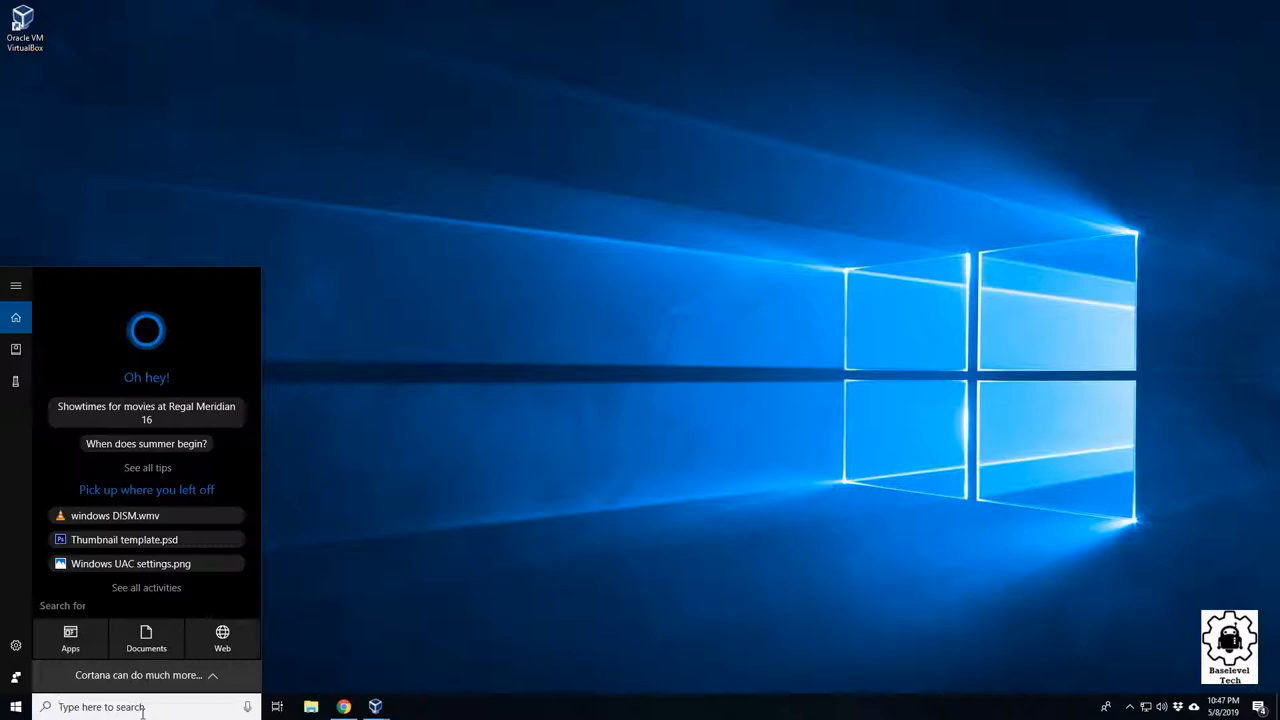
# Step: Search for cmd and run Command Prompt as administrator
pyautogui.write('cmd')
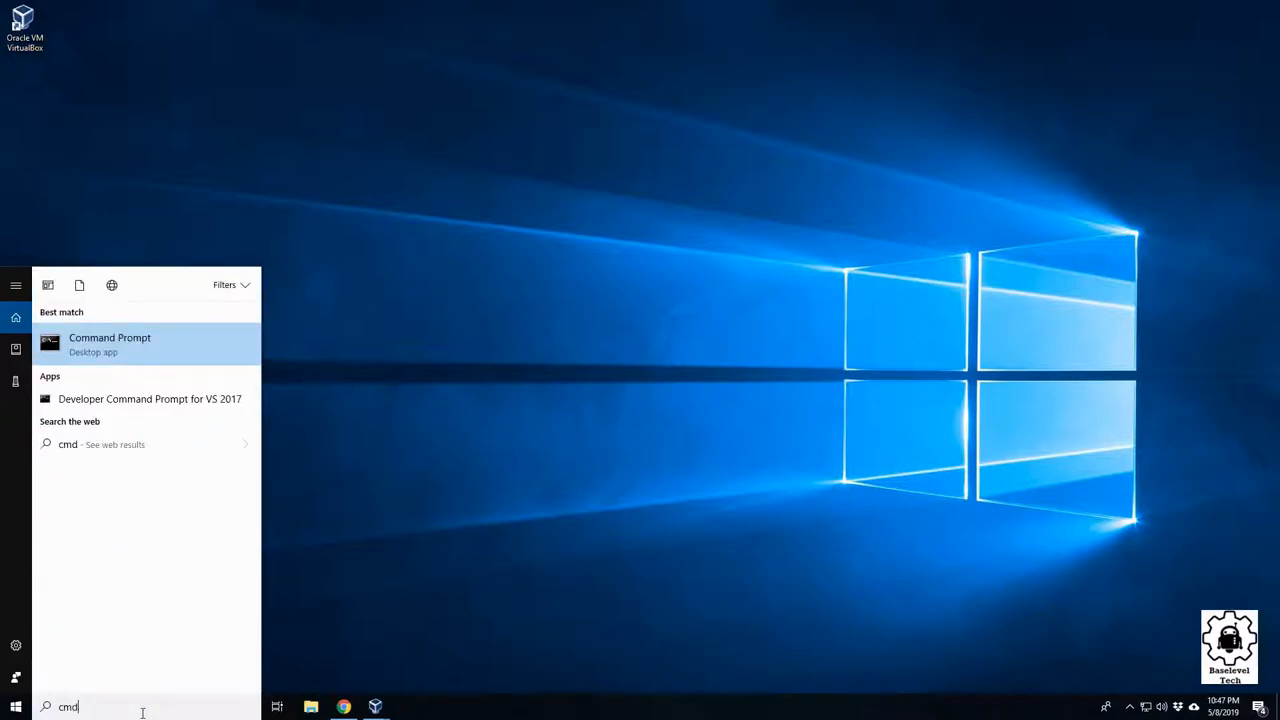
pyautogui.rightClick(110, 344)
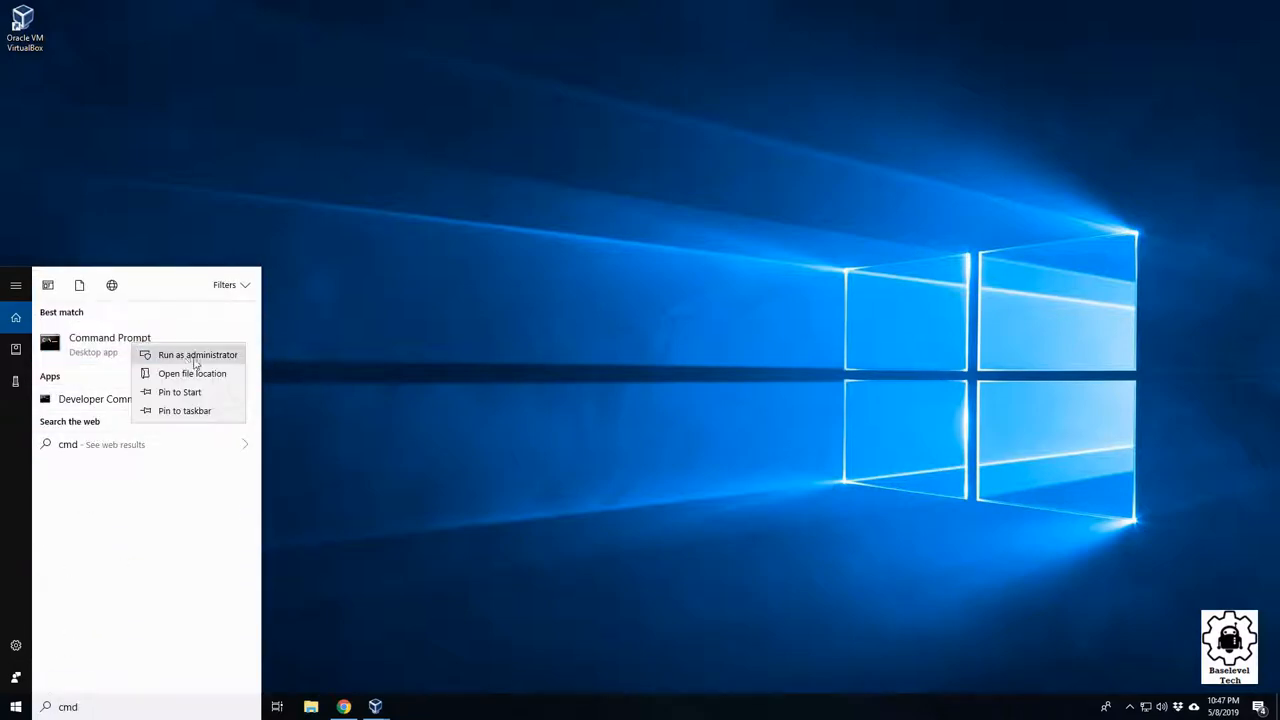
pyautogui.click(197, 354)
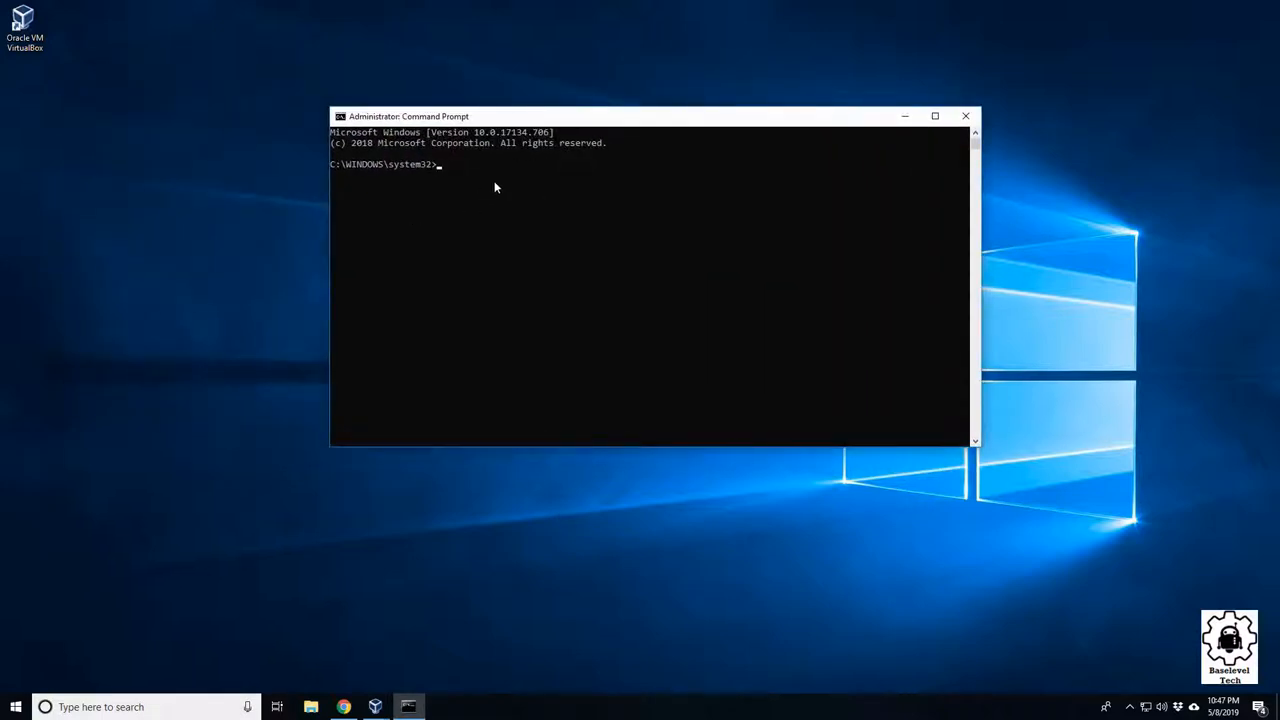
# Step: Run 'sfc /scannow' and let verification reach 100%, repairing corrupt files
pyautogui.write('sfc')
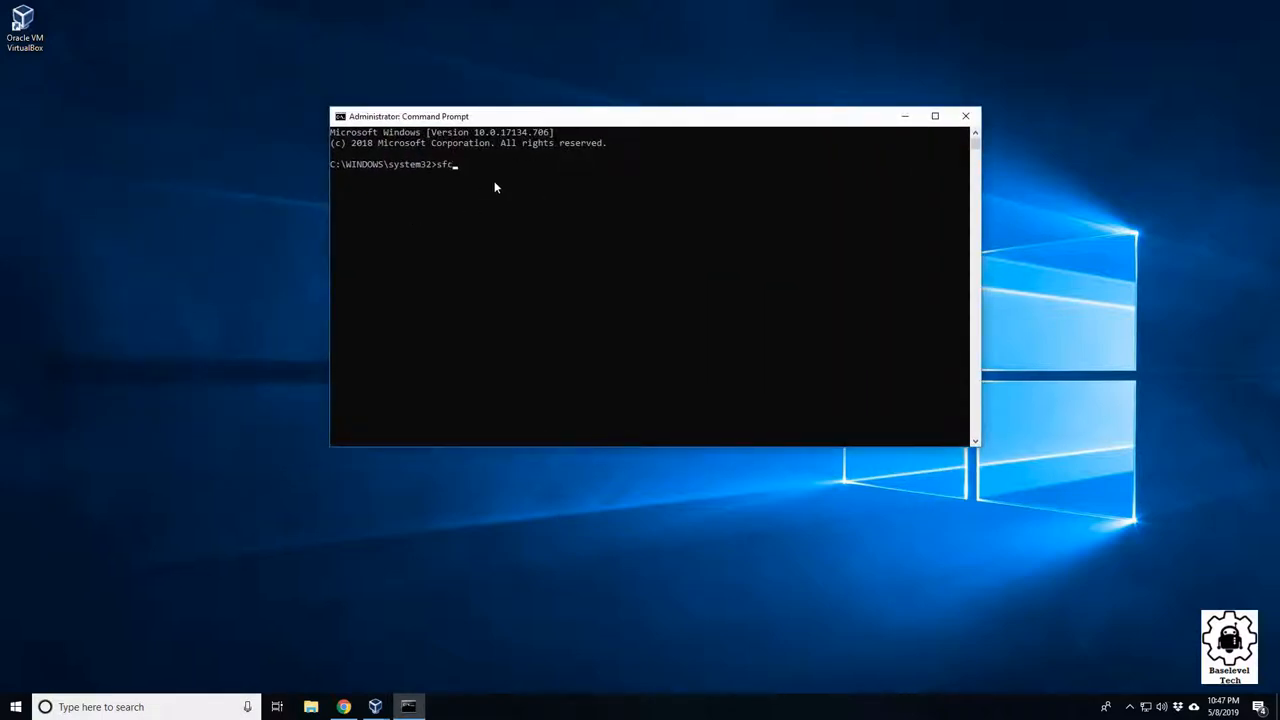
pyautogui.write('/')
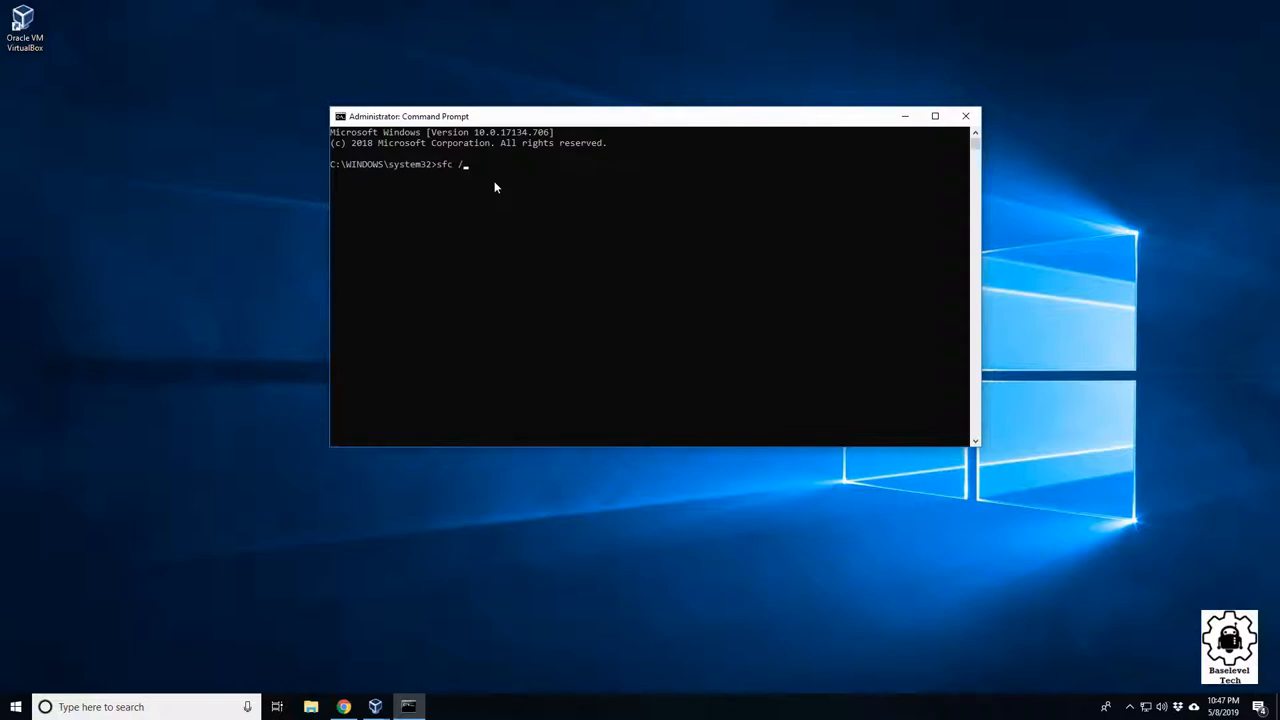
pyautogui.write('sc')
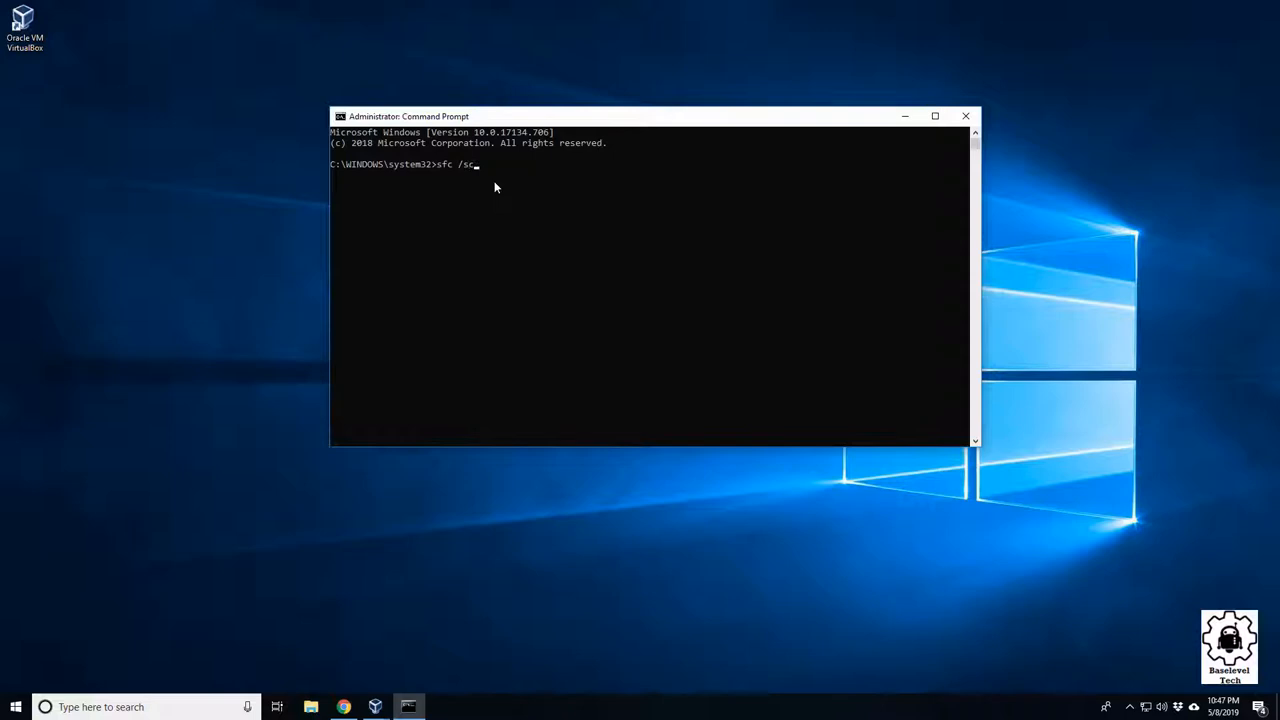
pyautogui.write('annow')
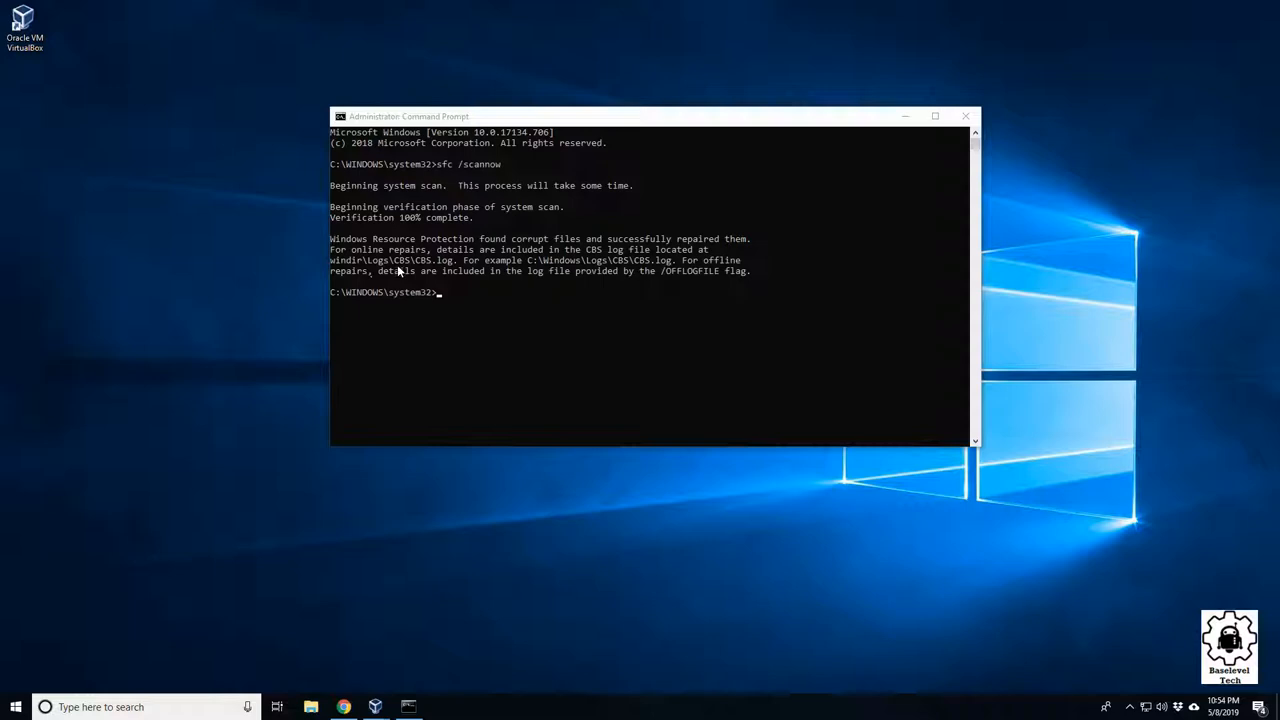
pyautogui.moveTo(677, 255)
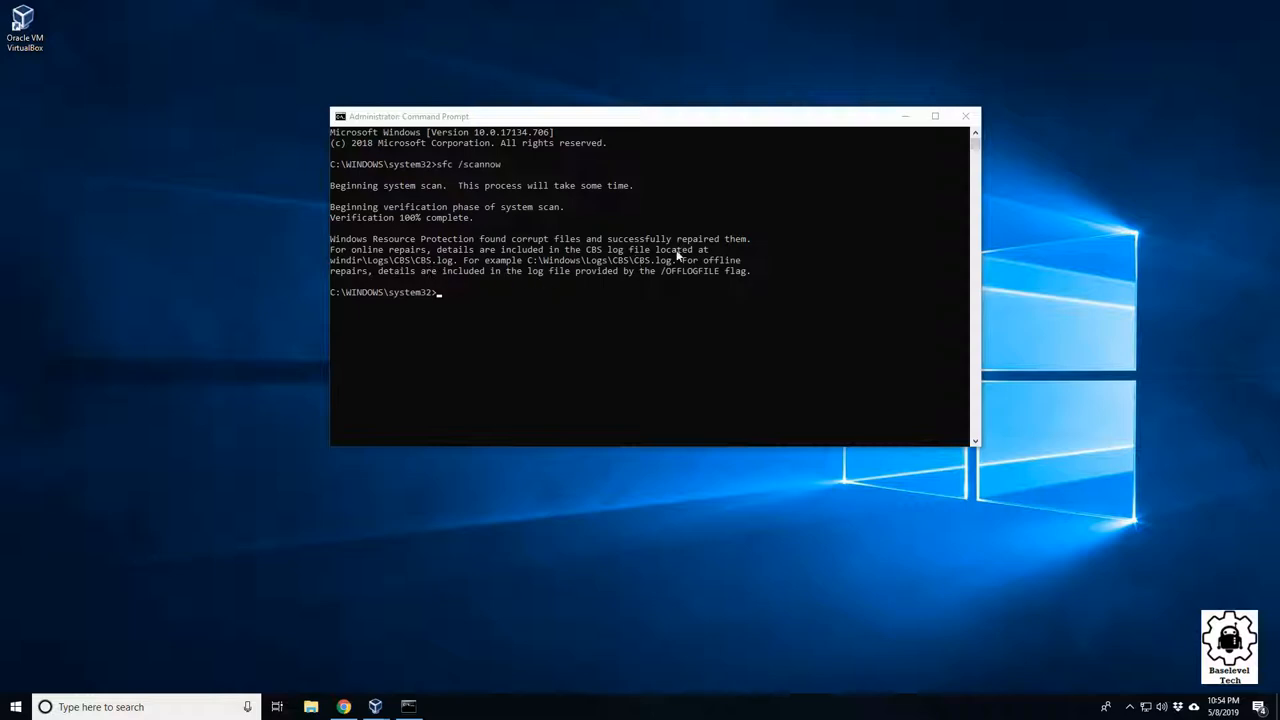
pyautogui.moveTo(579, 285)
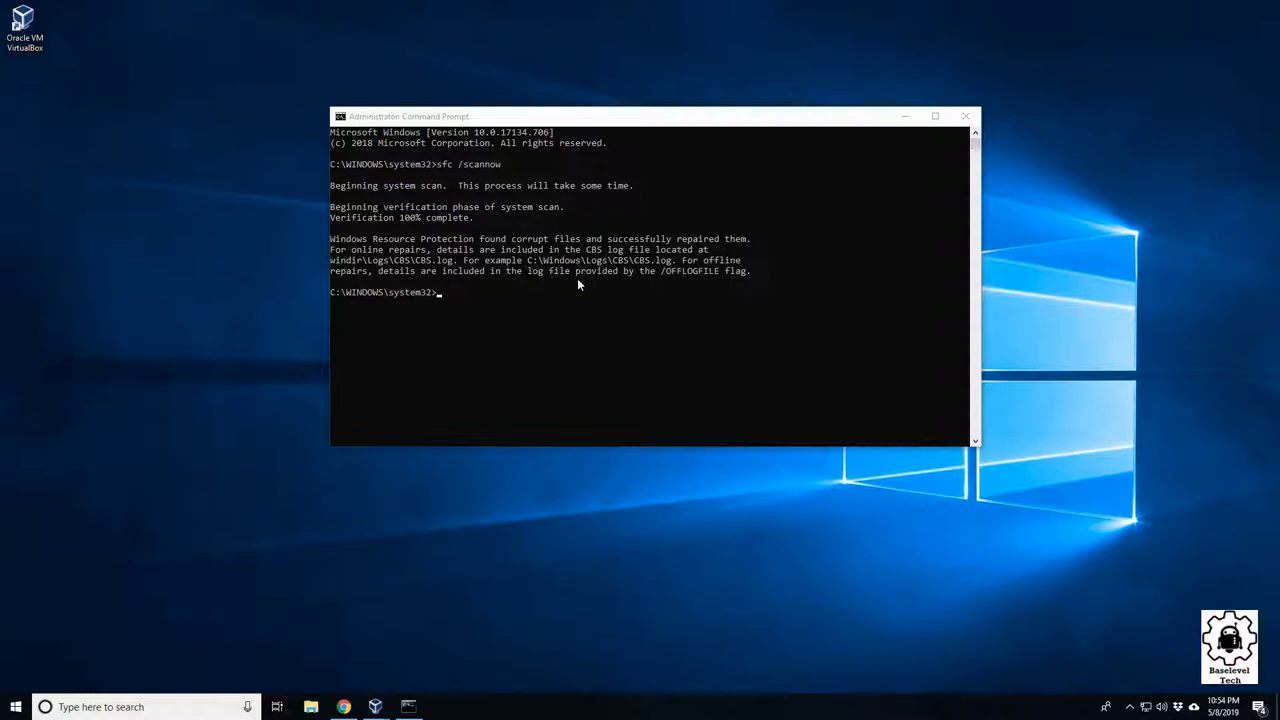
pyautogui.moveTo(652, 292)
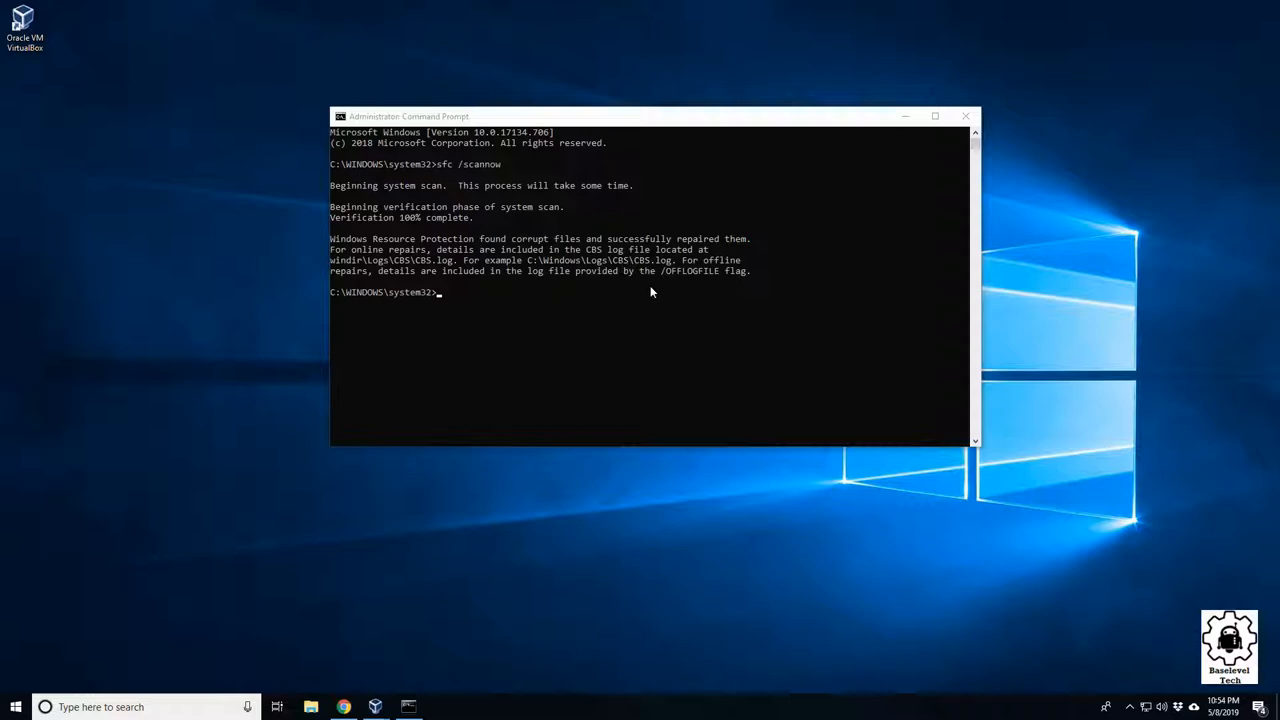
pyautogui.moveTo(497, 167)
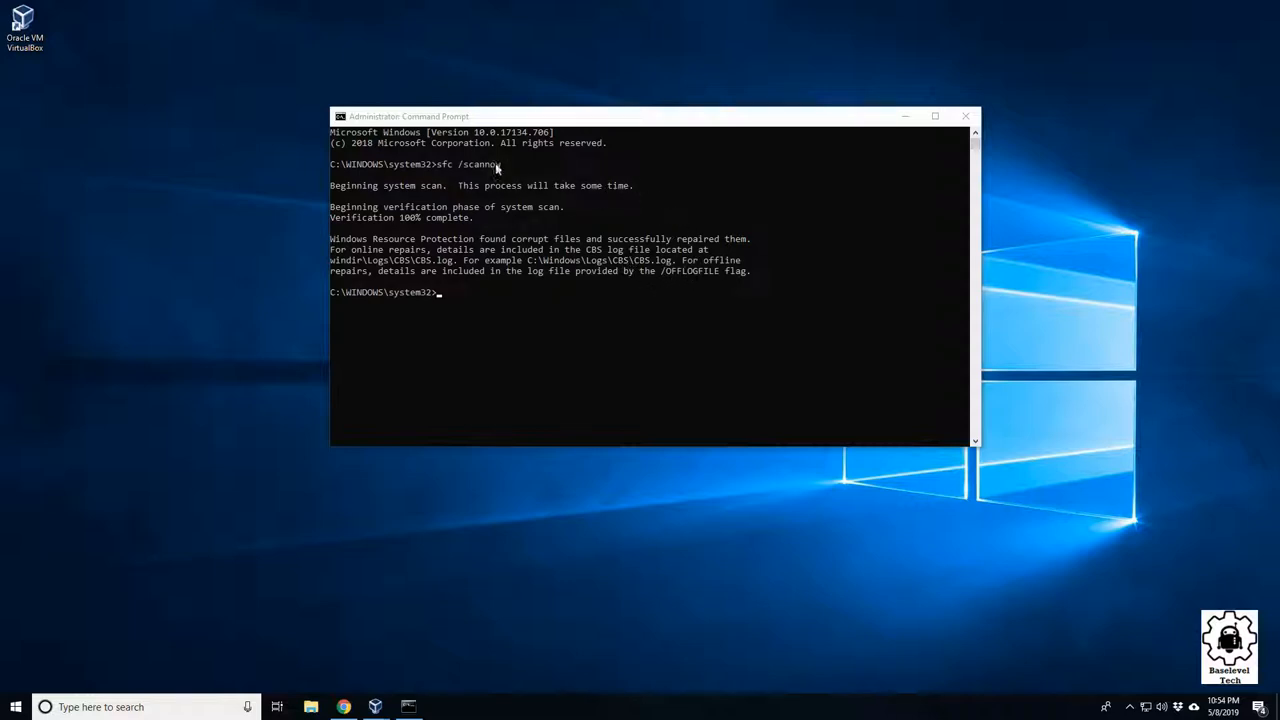
pyautogui.moveTo(390, 280)
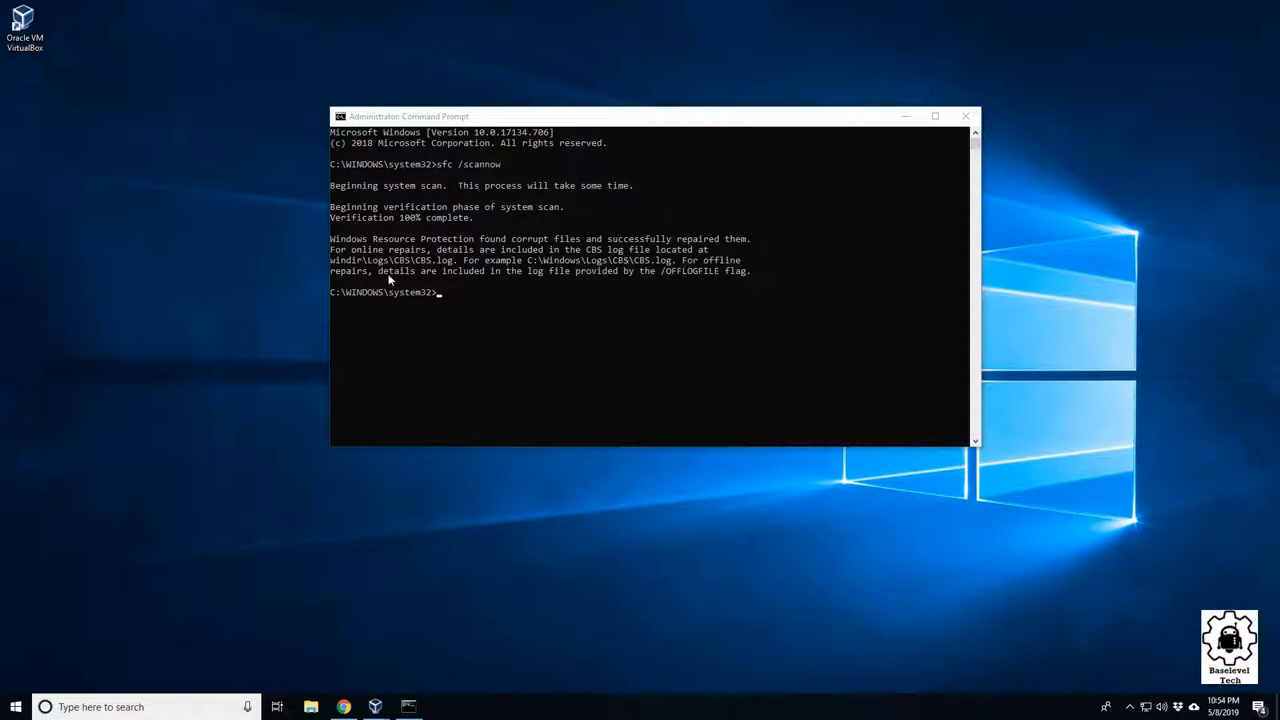
pyautogui.moveTo(588, 228)
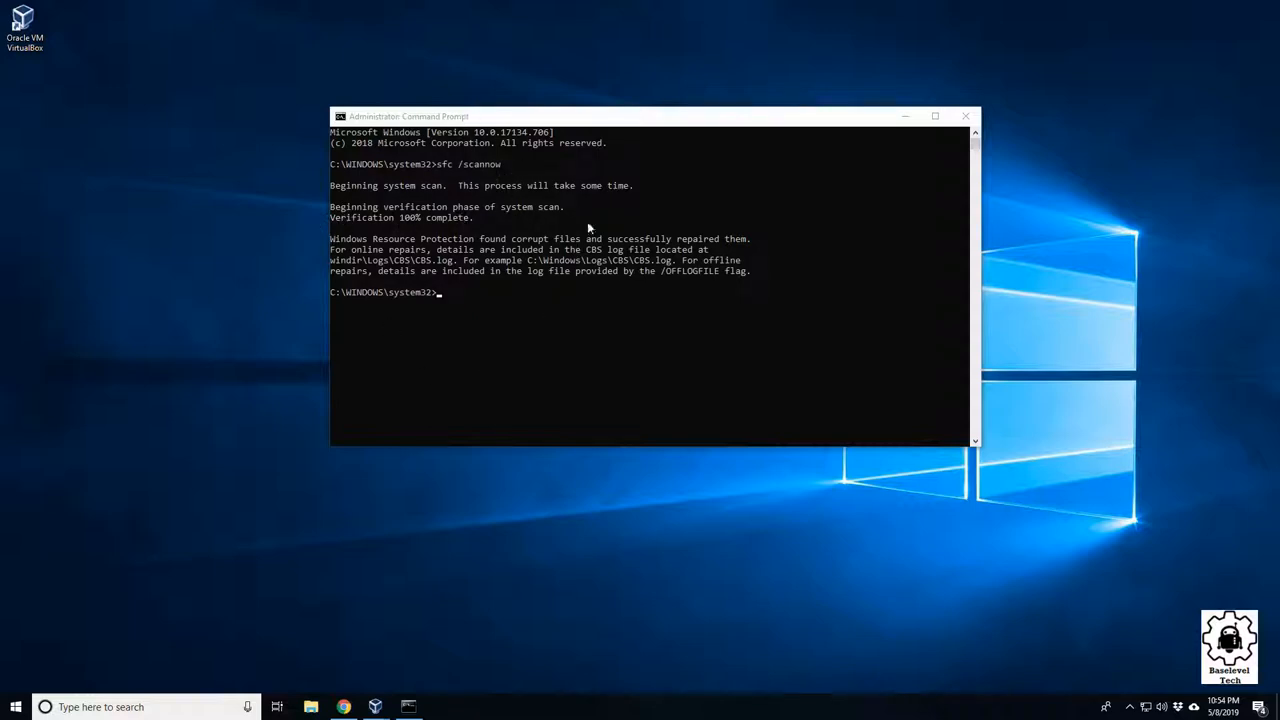
pyautogui.moveTo(478, 185)
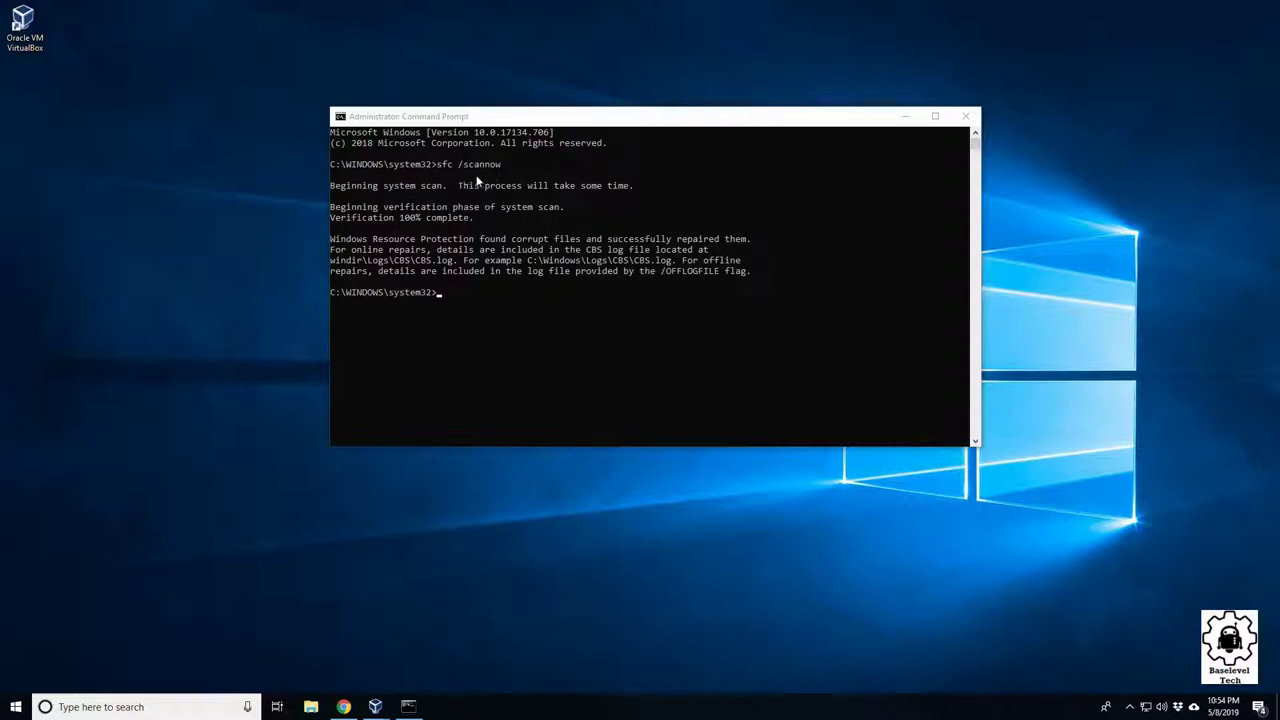
pyautogui.moveTo(540, 163)
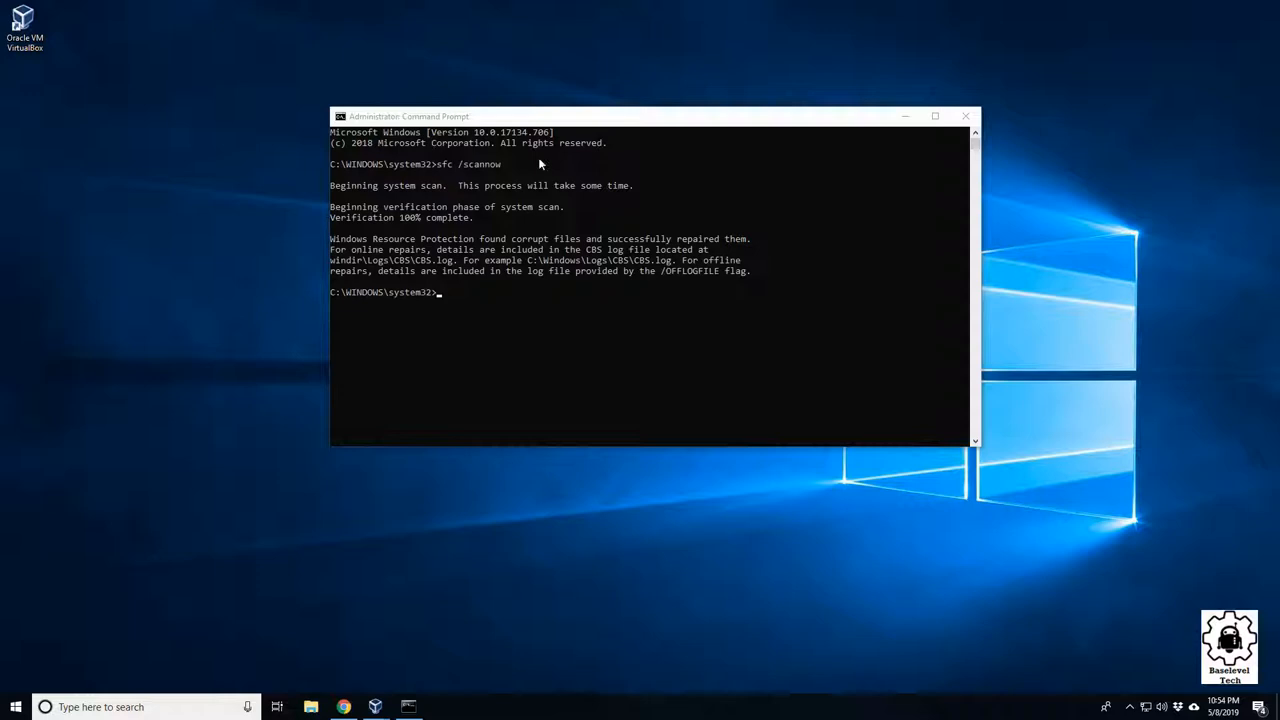
pyautogui.moveTo(450, 271)
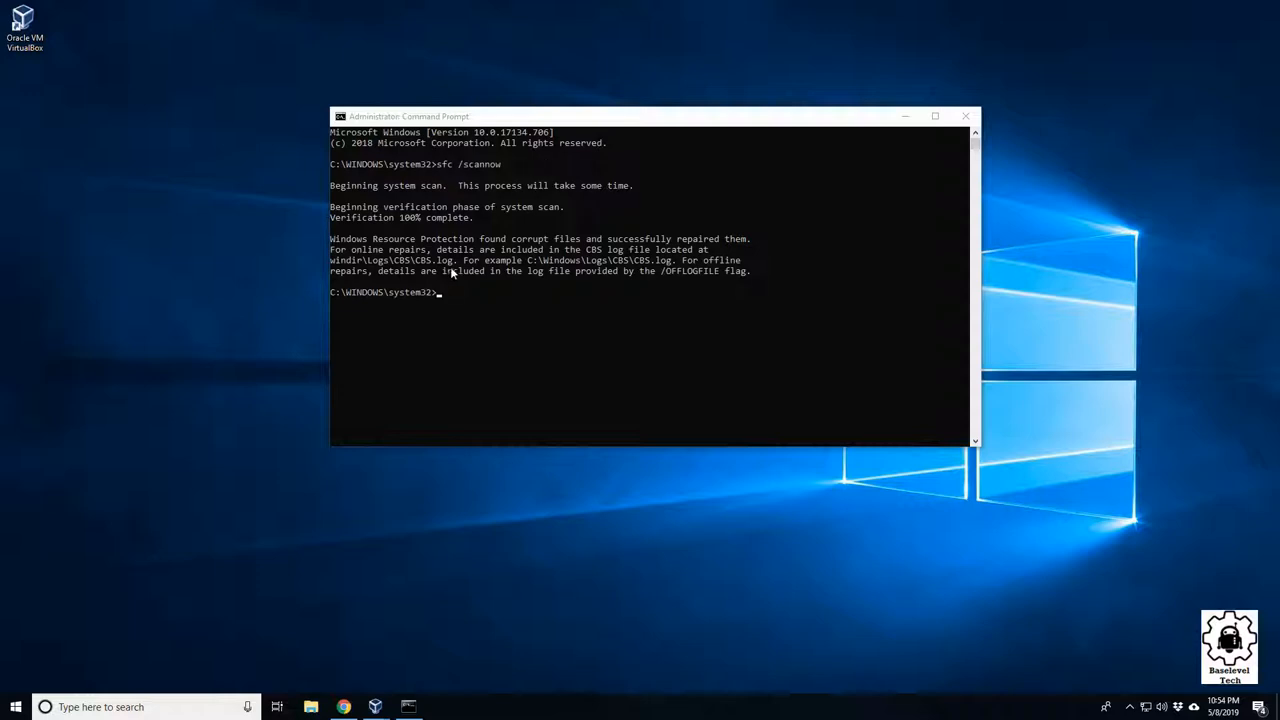
pyautogui.moveTo(492, 315)
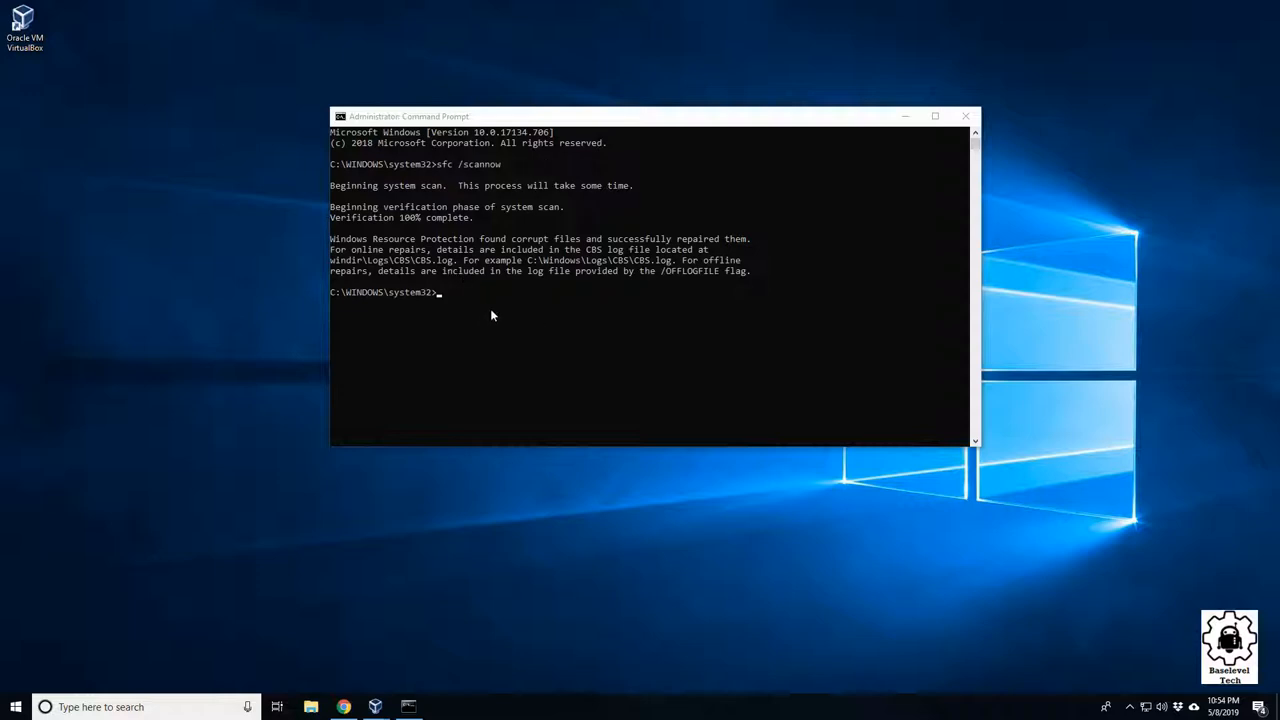
pyautogui.moveTo(474, 192)
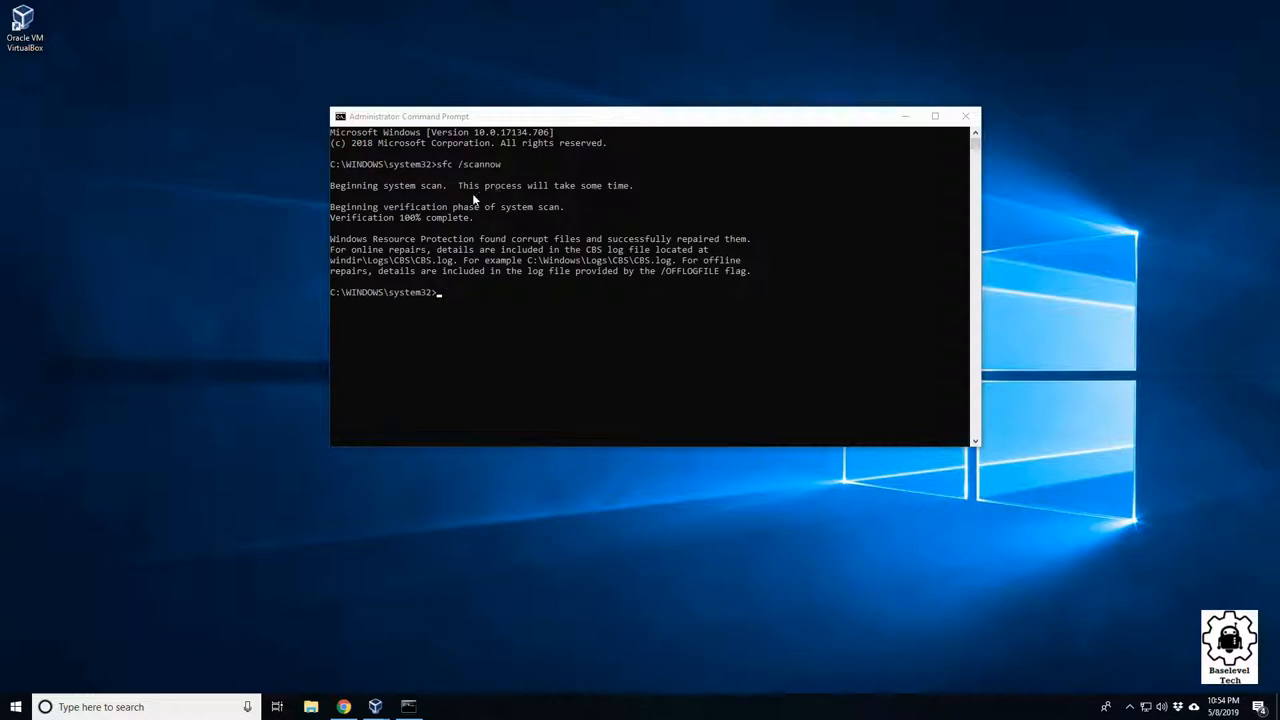
pyautogui.moveTo(512, 190)
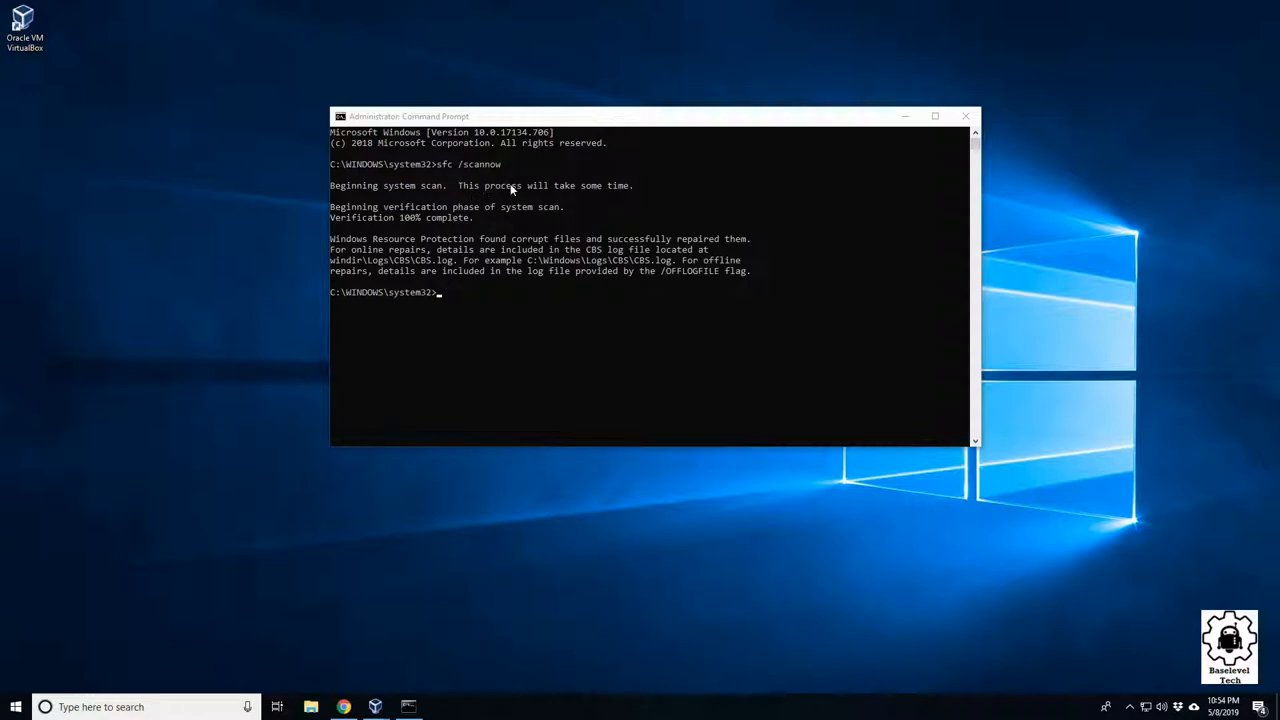